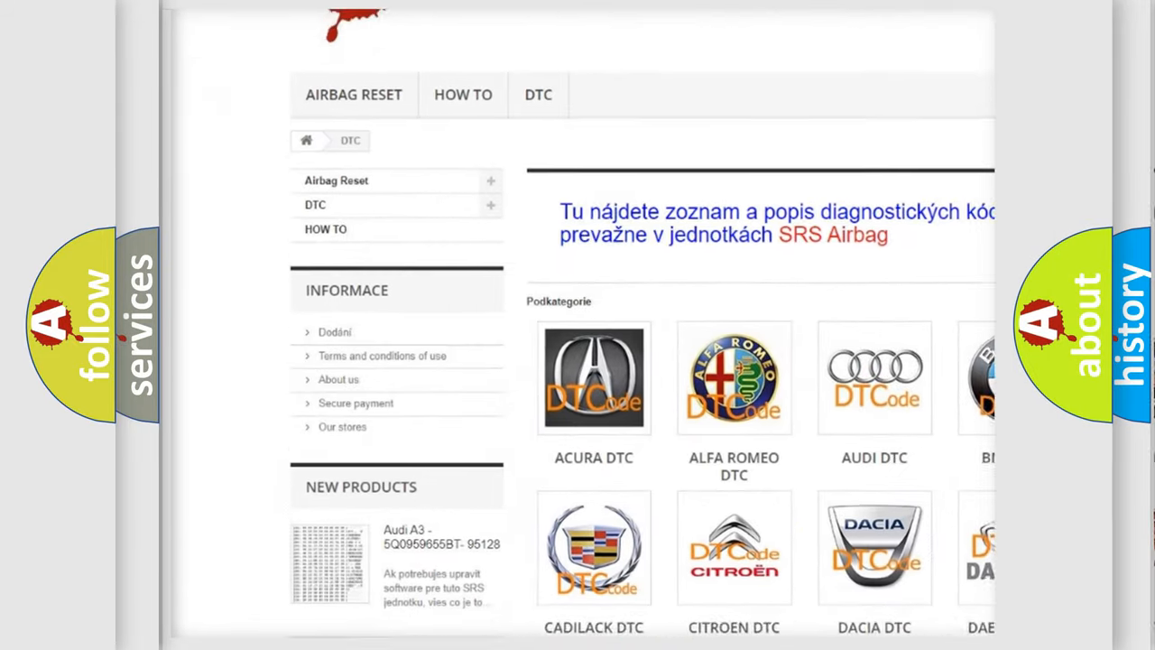
scroll("down", 3)
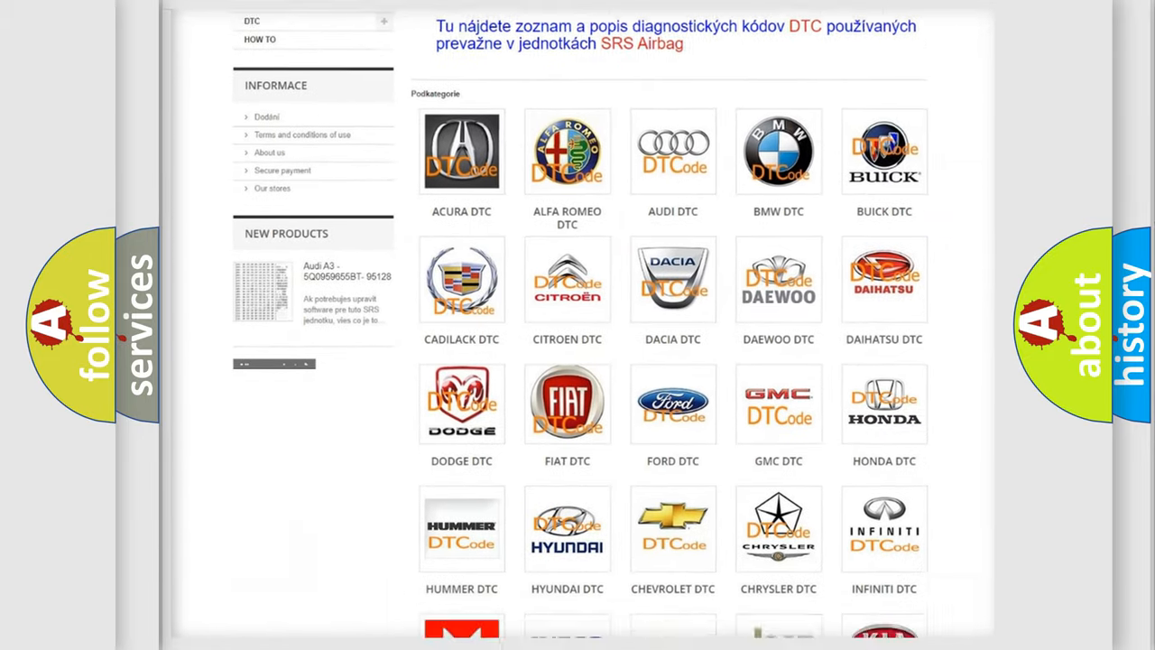
scroll("down", 3)
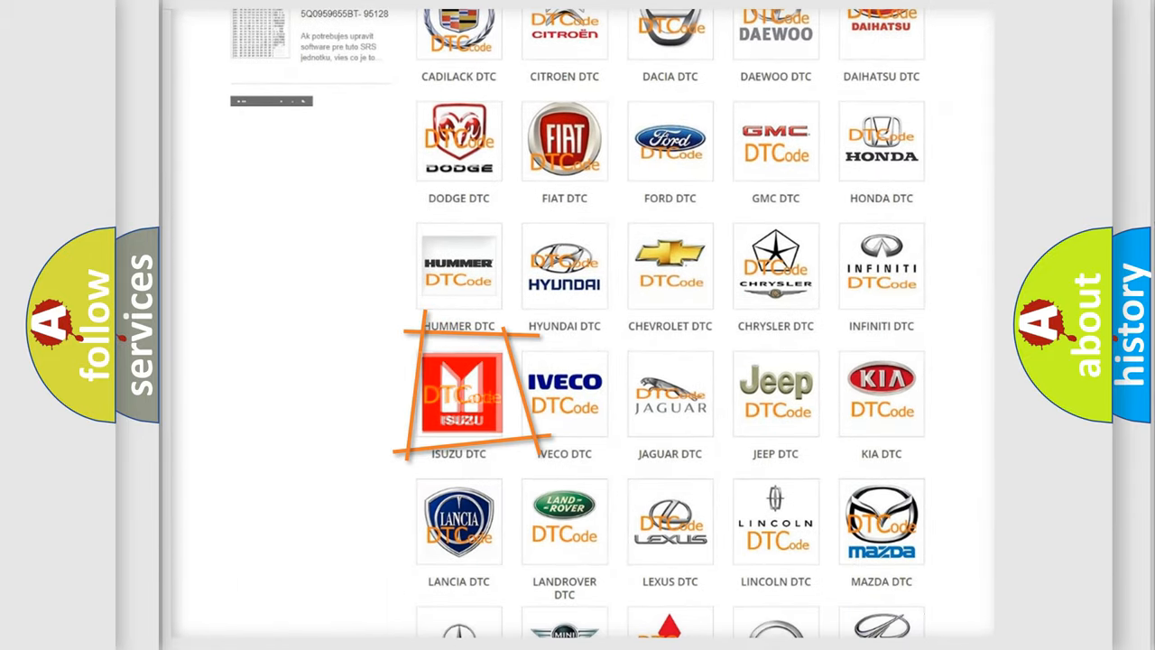